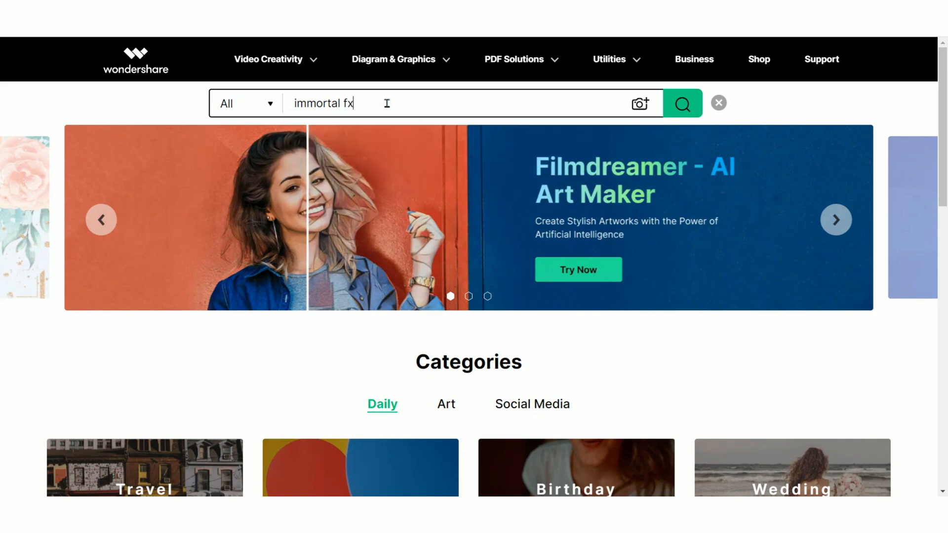
Step: Search Filmstock for 'immortal fx' to list matching effect packs
click(681, 103)
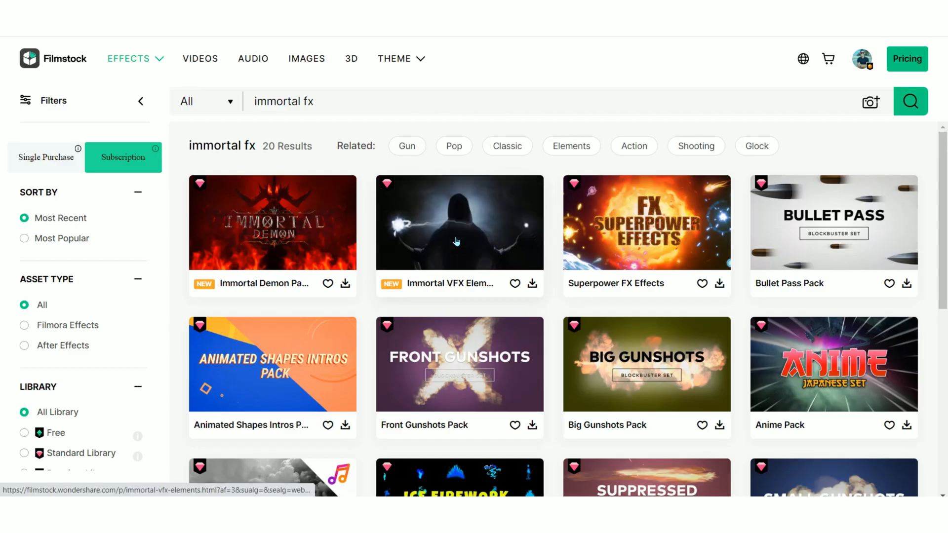
mouse_move(458, 242)
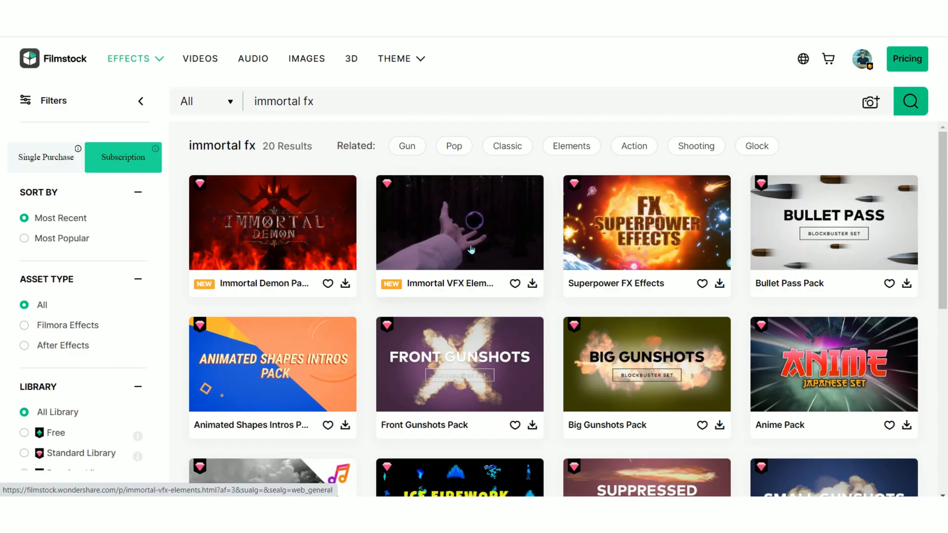
mouse_move(533, 283)
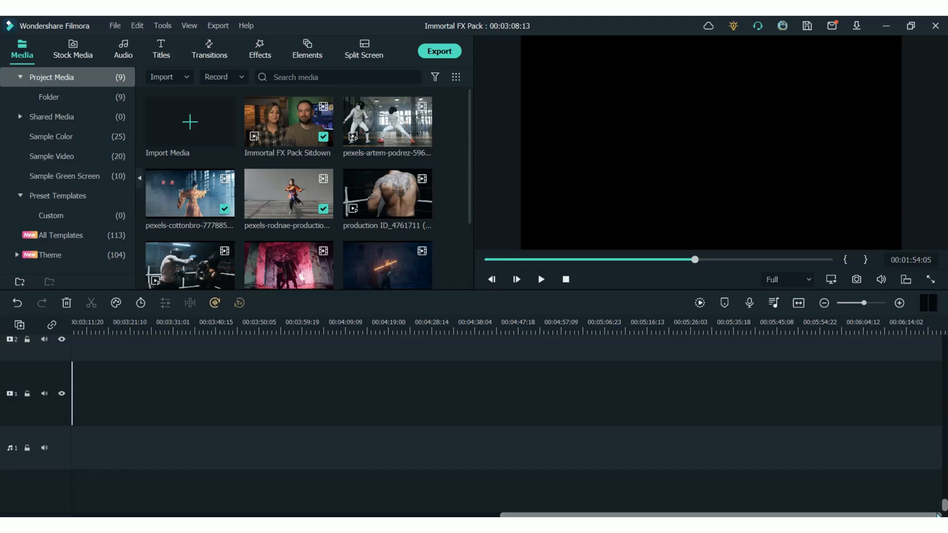
Step: Browse the Elements library and select the 20-item Immortal VFX Elements category
click(160, 49)
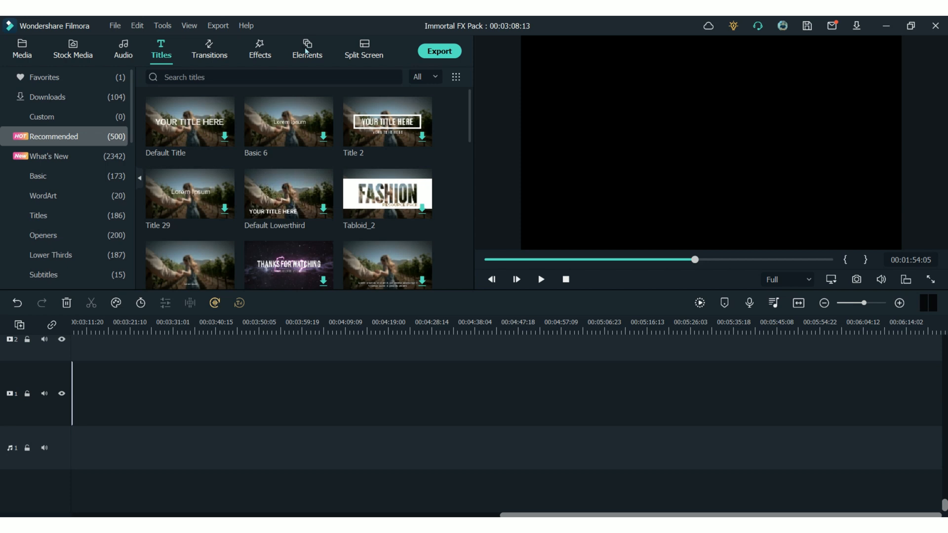
click(307, 48)
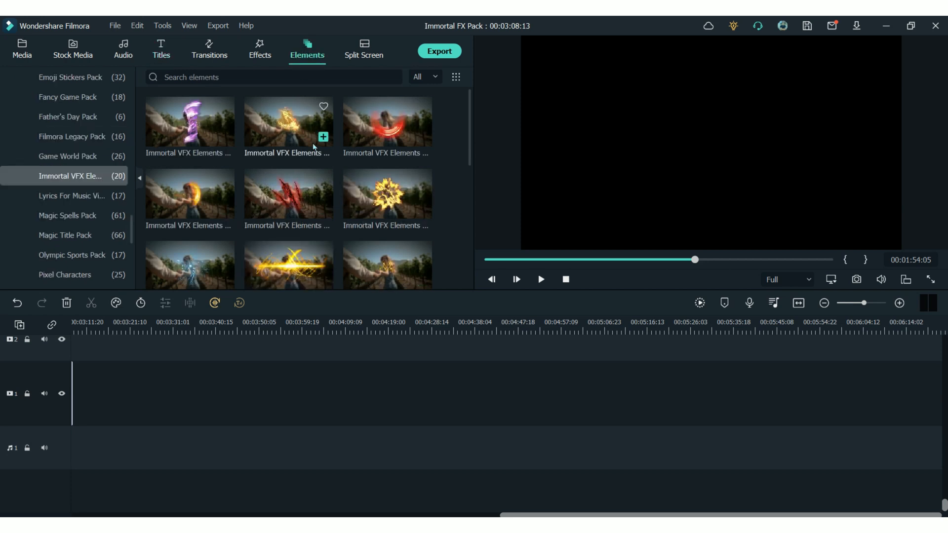
scroll(down, 3)
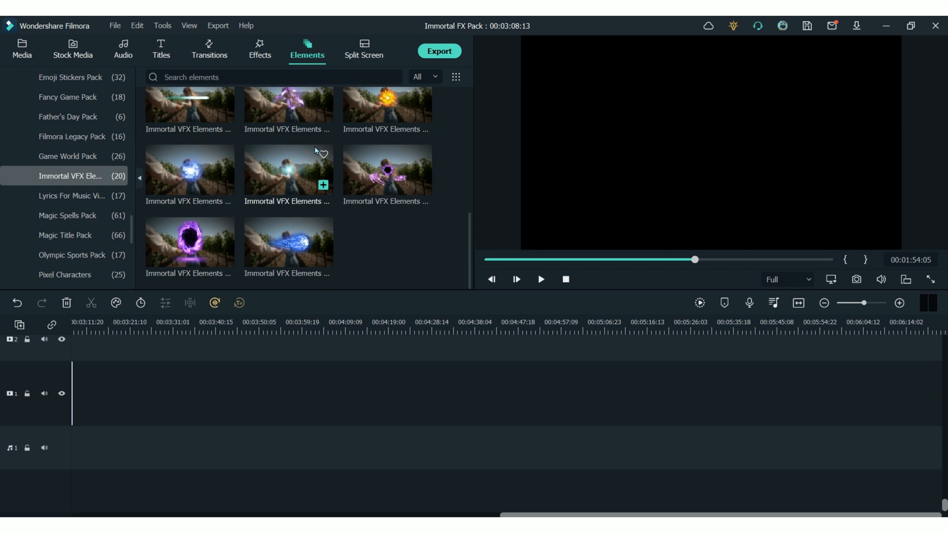
click(288, 241)
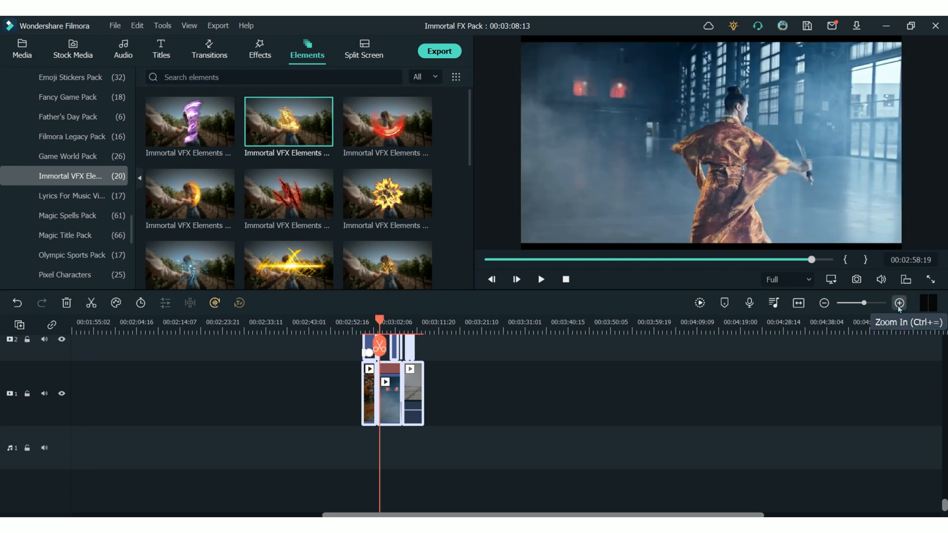
Step: Preview playback, zoom the timeline in, and move the playhead into the sword fighter clip
click(540, 279)
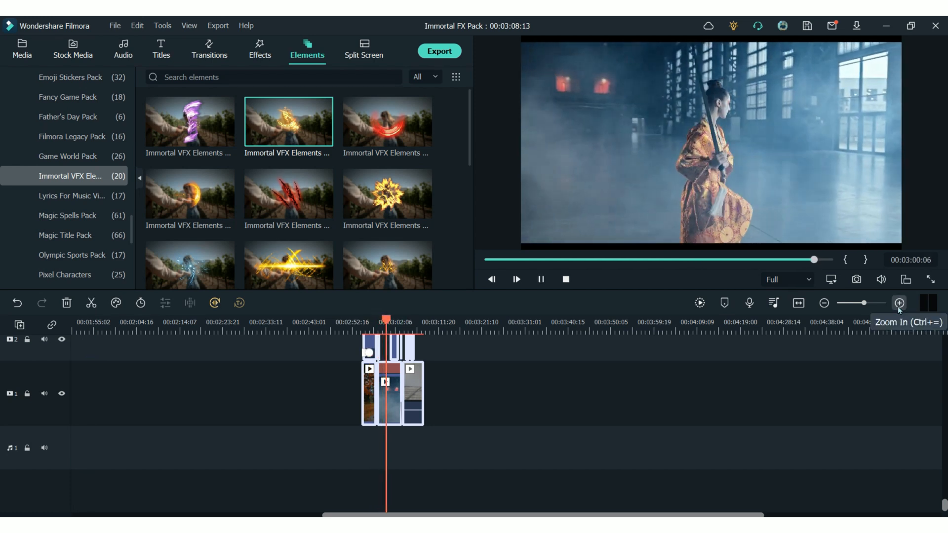
click(517, 279)
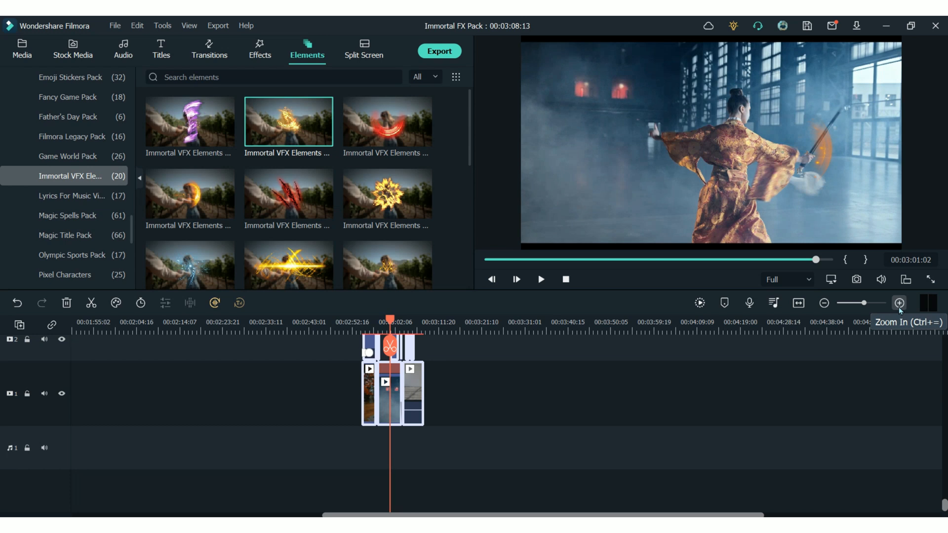
click(540, 279)
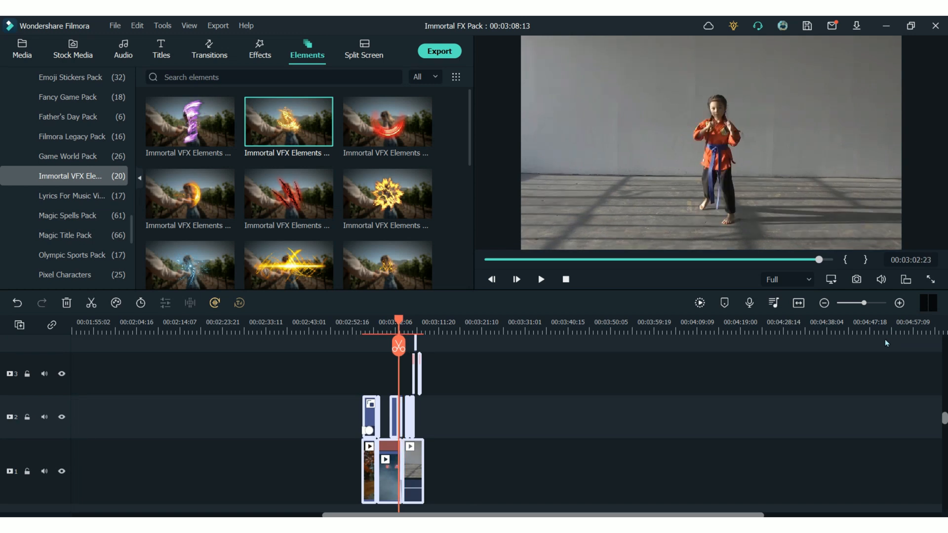
click(540, 280)
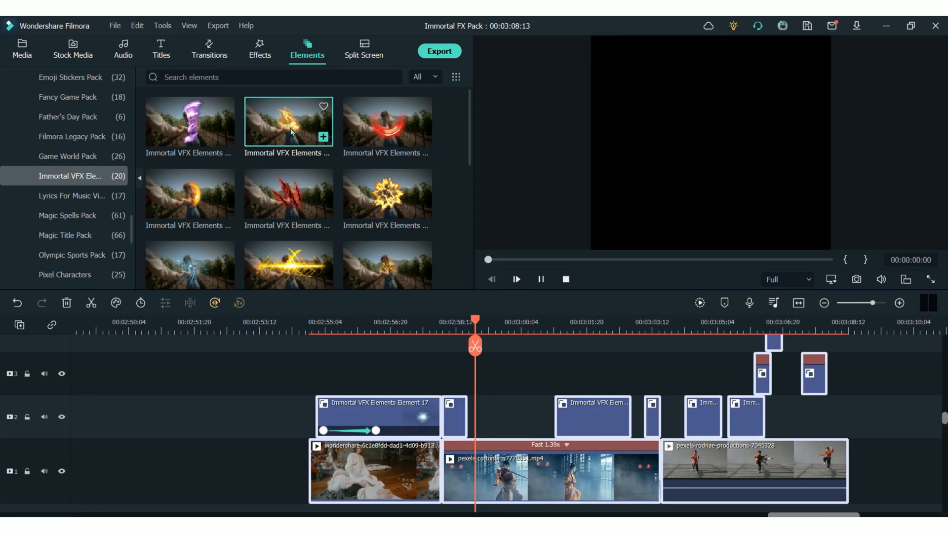
click(516, 278)
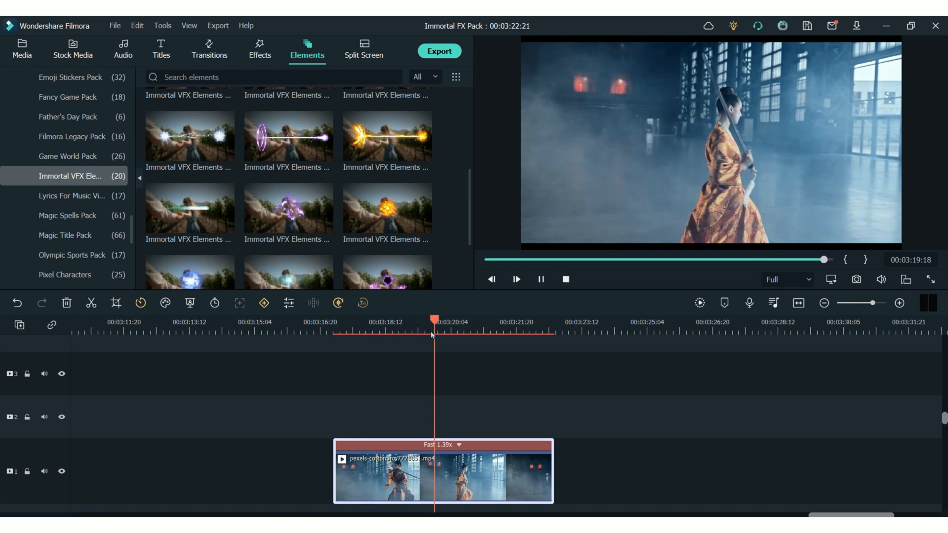
click(515, 278)
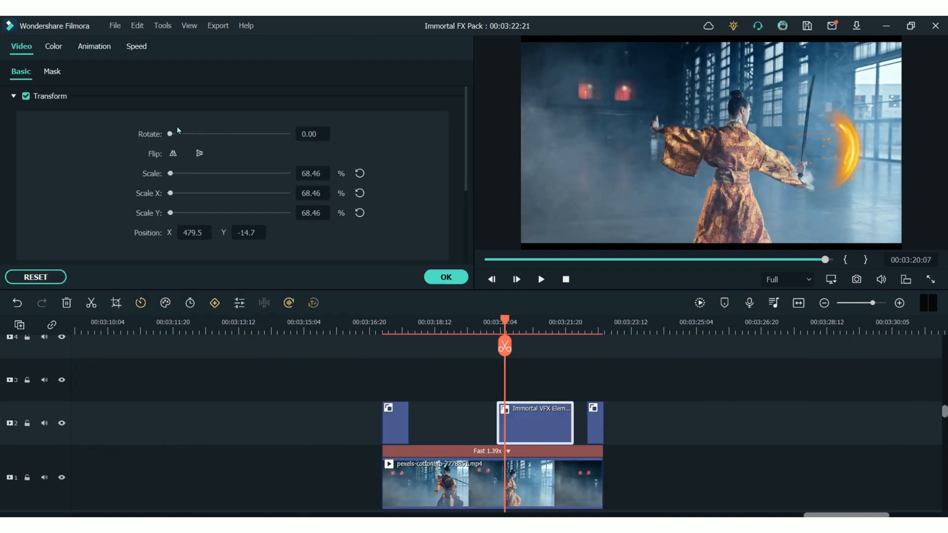
Step: Flip the orange slash effect and rotate it to about 26.25 degrees
click(173, 153)
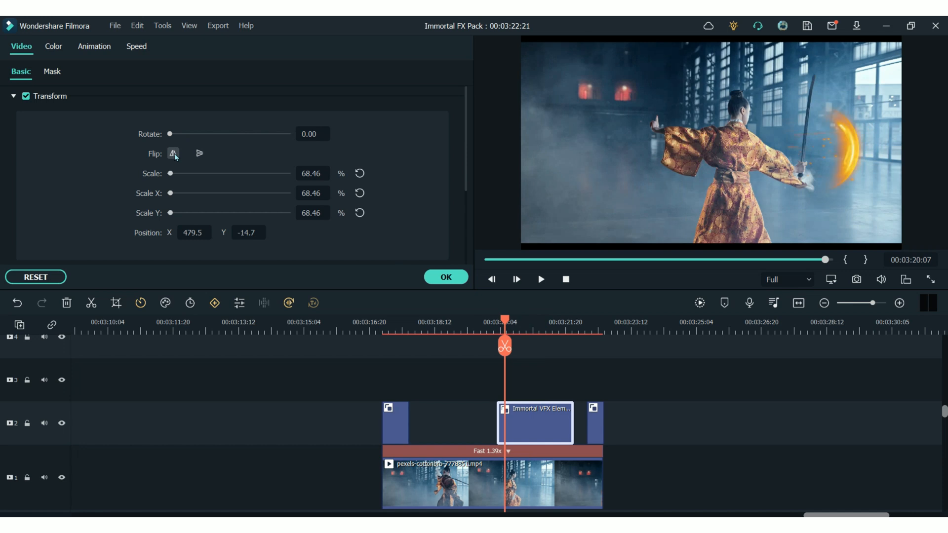
drag(170, 134, 178, 133)
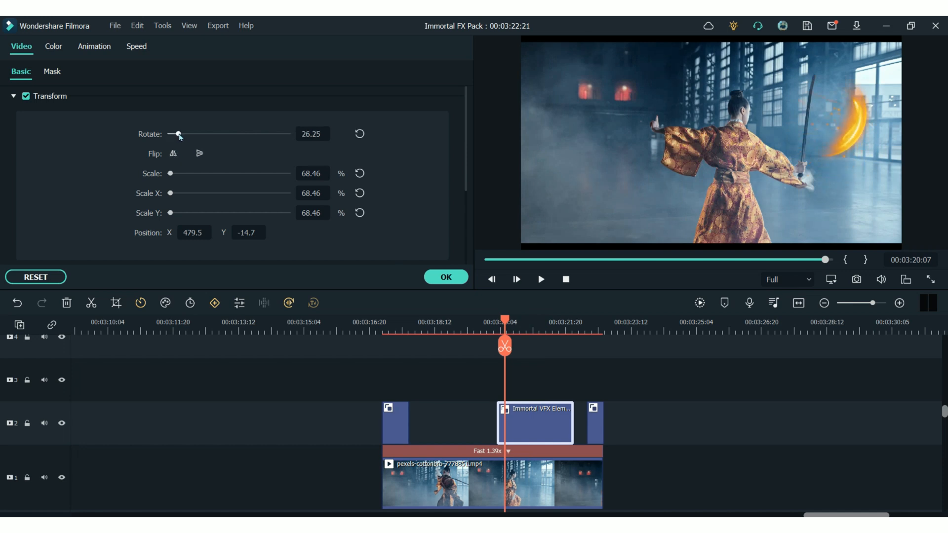
drag(178, 134, 173, 134)
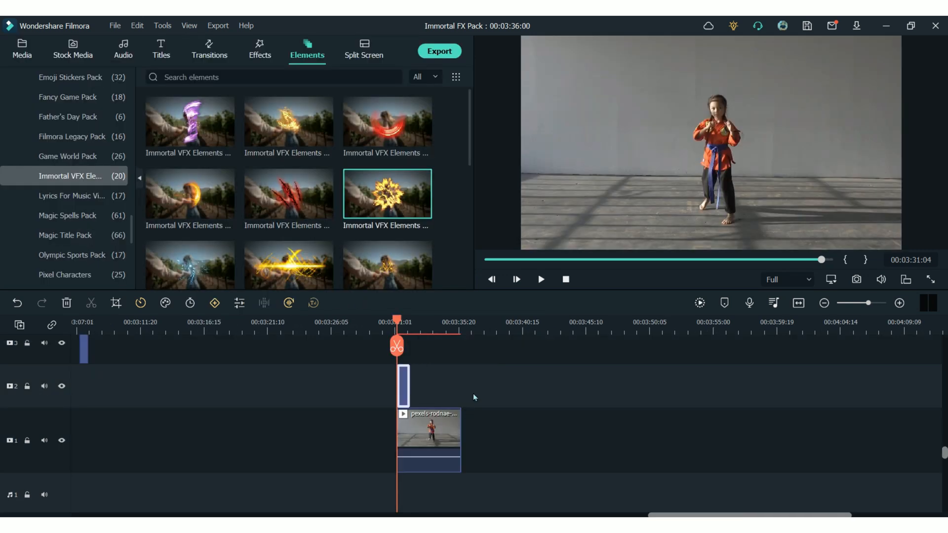
Step: Preview the kicking girl clip where the red ring effect sits
click(541, 279)
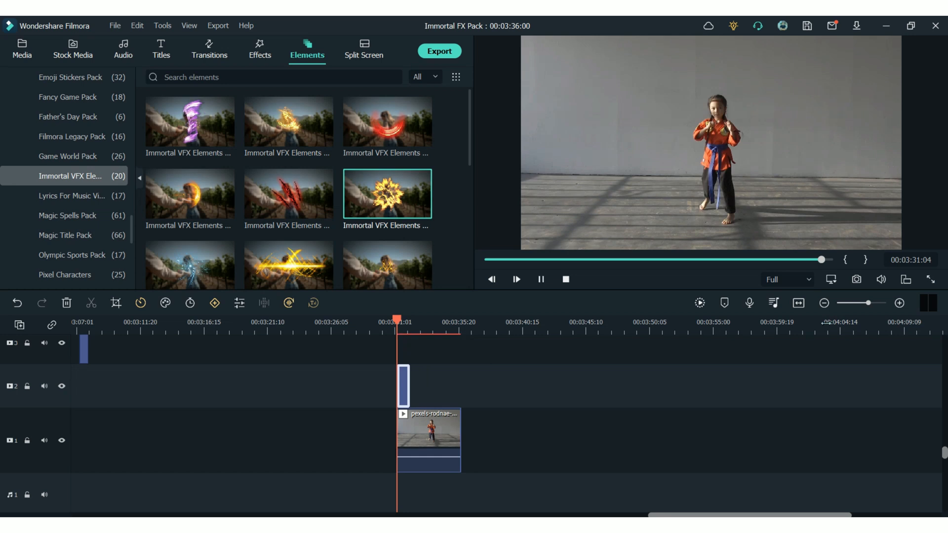
click(515, 280)
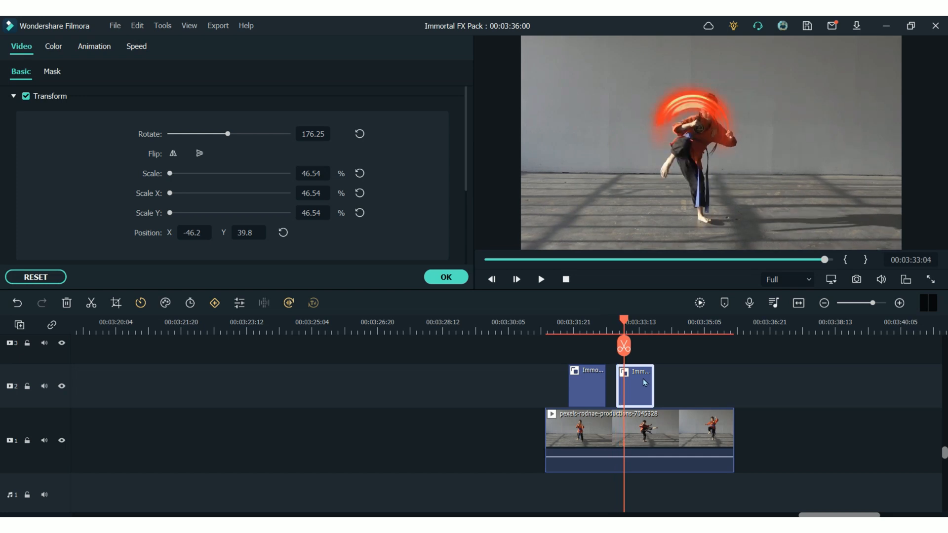
Step: Set the effect clip's uniform speed to 1.60x and confirm
click(136, 47)
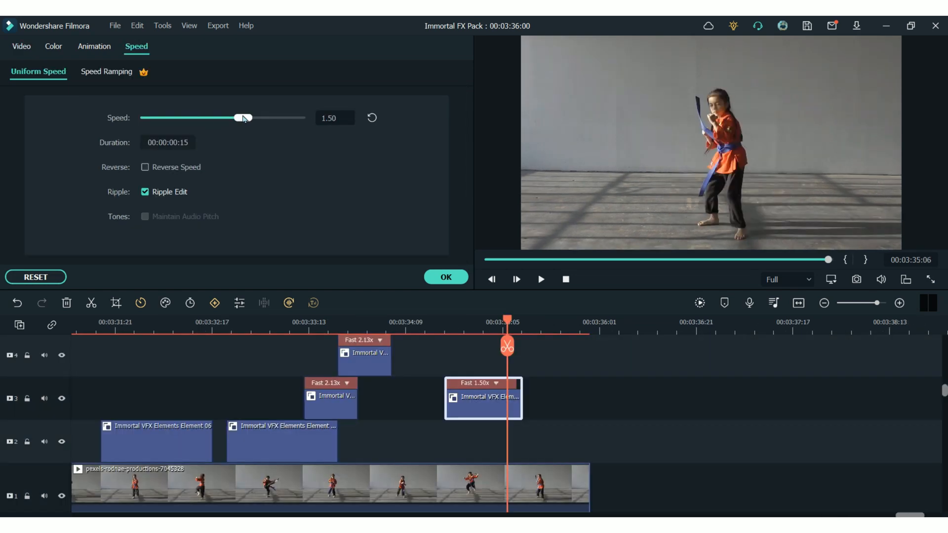
drag(244, 118, 239, 117)
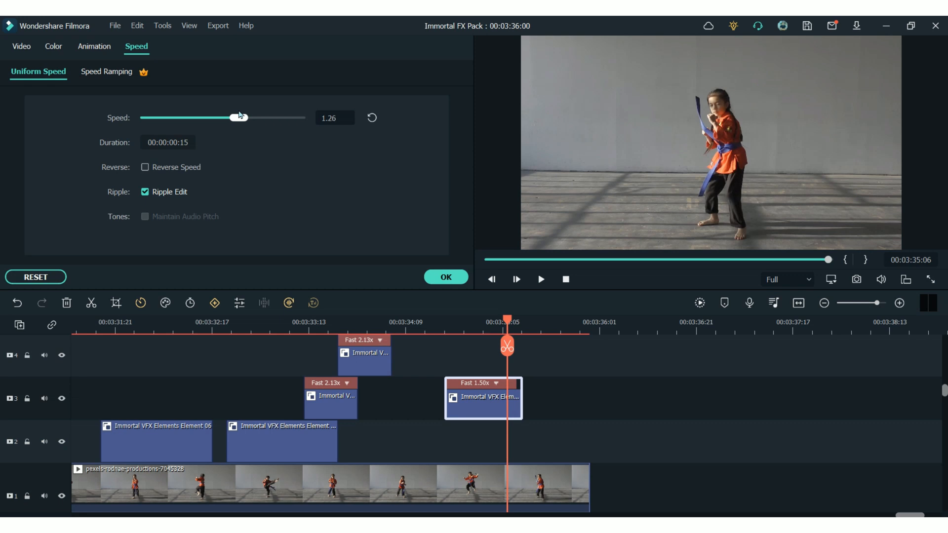
drag(237, 118, 242, 117)
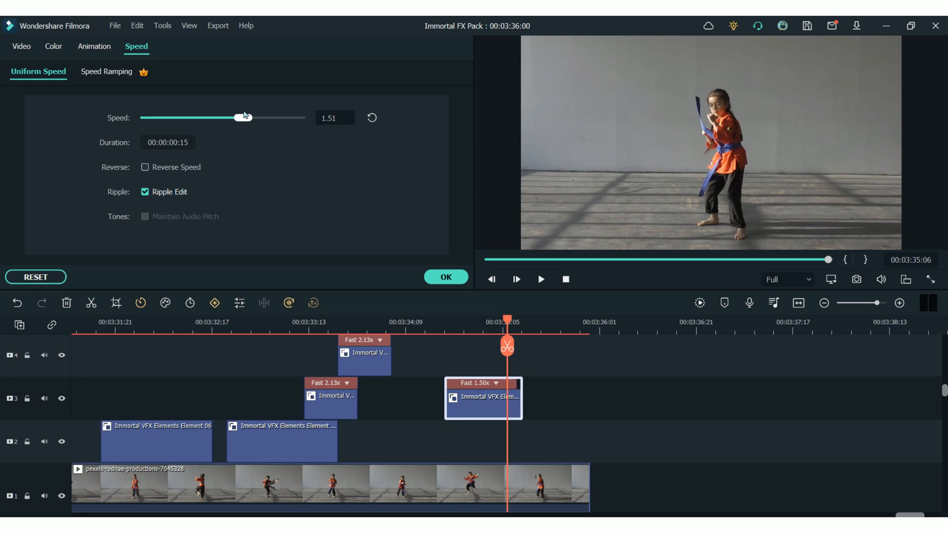
drag(242, 117, 251, 118)
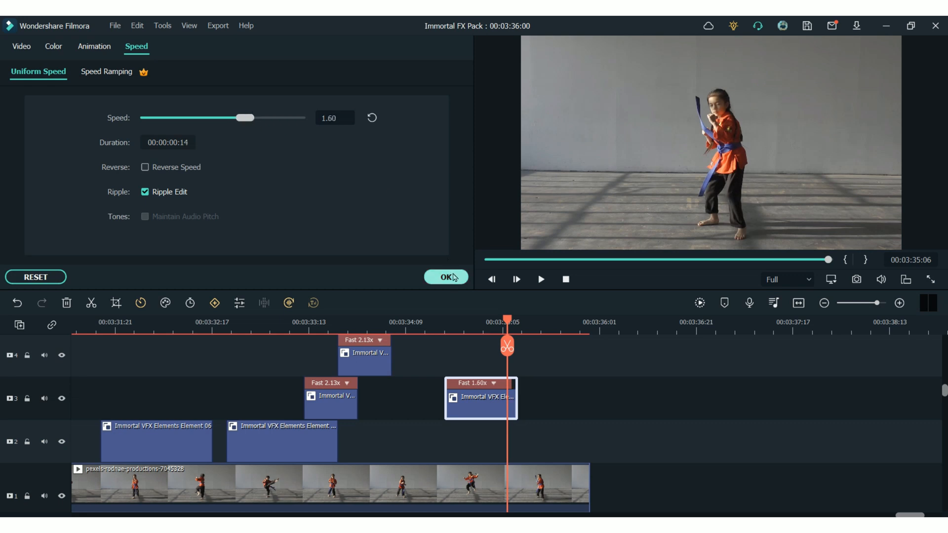
click(445, 276)
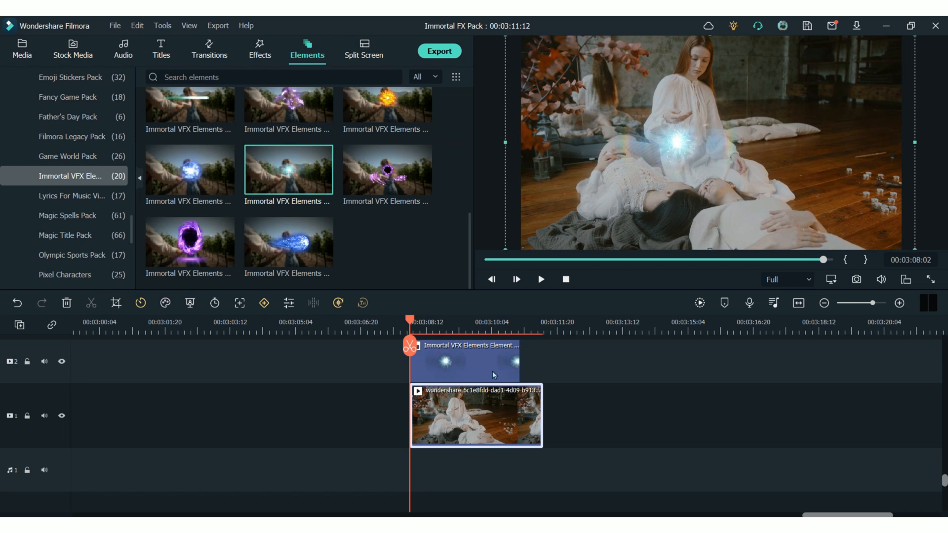
Step: Enable Motion Tracking in the white-clad women clip's settings
double_click(475, 414)
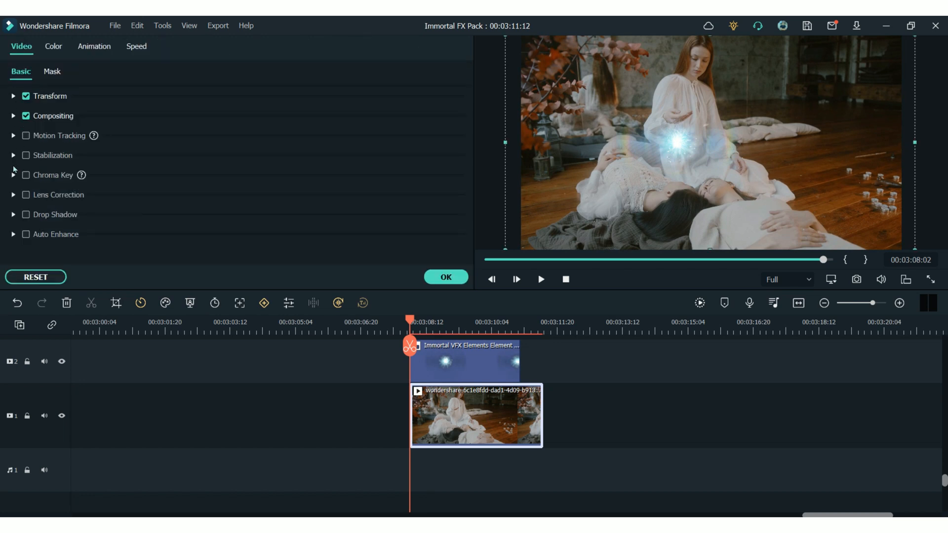
click(25, 135)
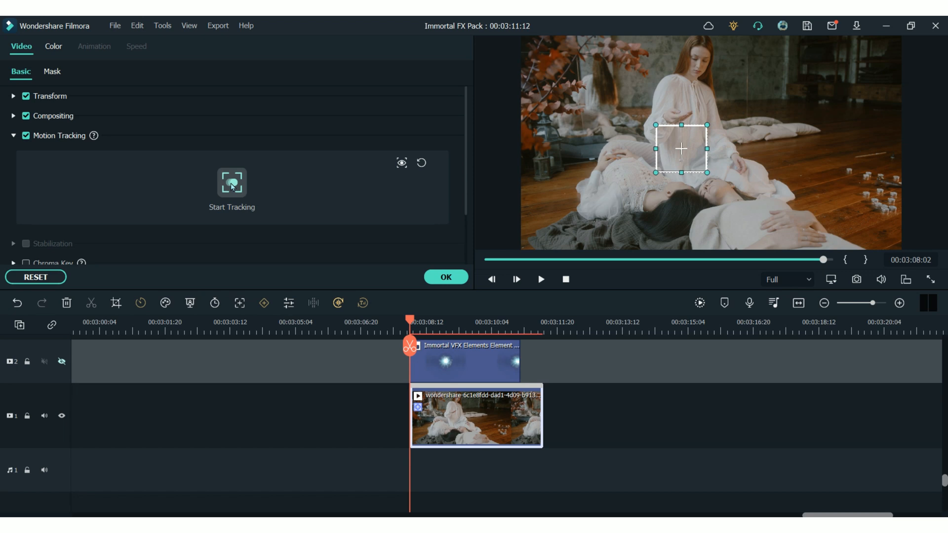
Step: Track the boxed area's motion, leaving the attached element set to None
click(231, 182)
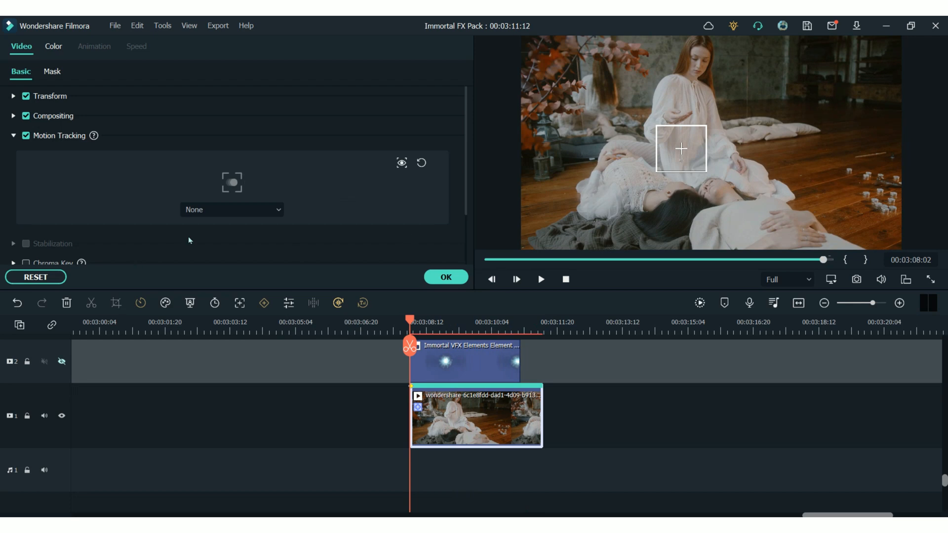
mouse_move(236, 210)
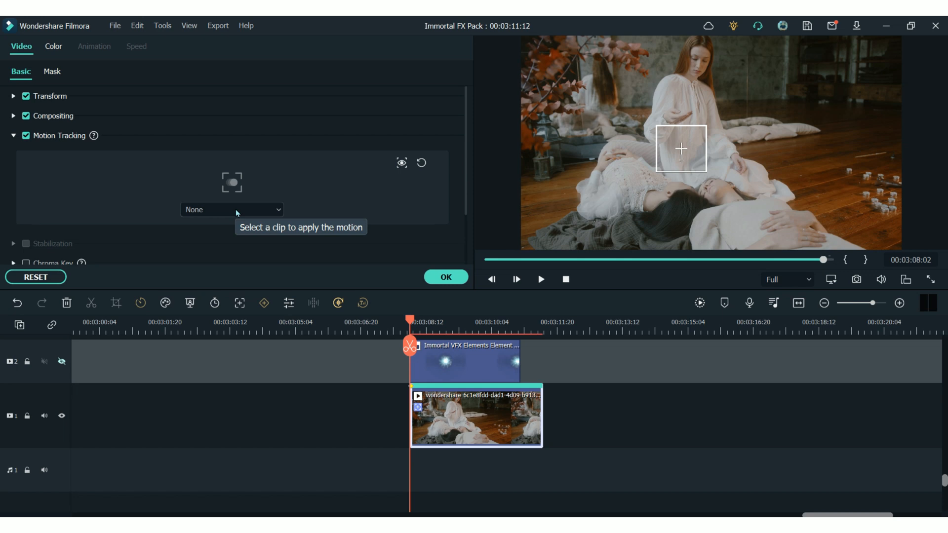
click(231, 210)
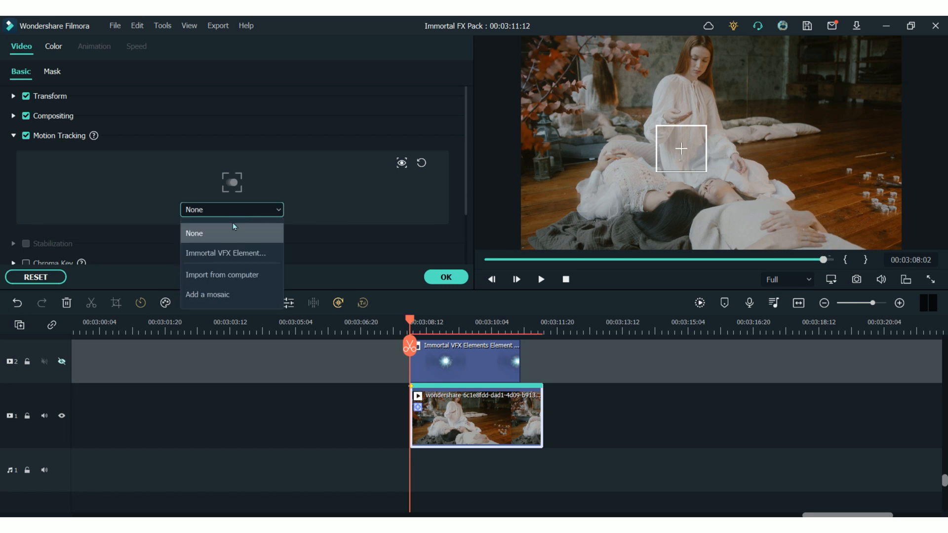
click(193, 233)
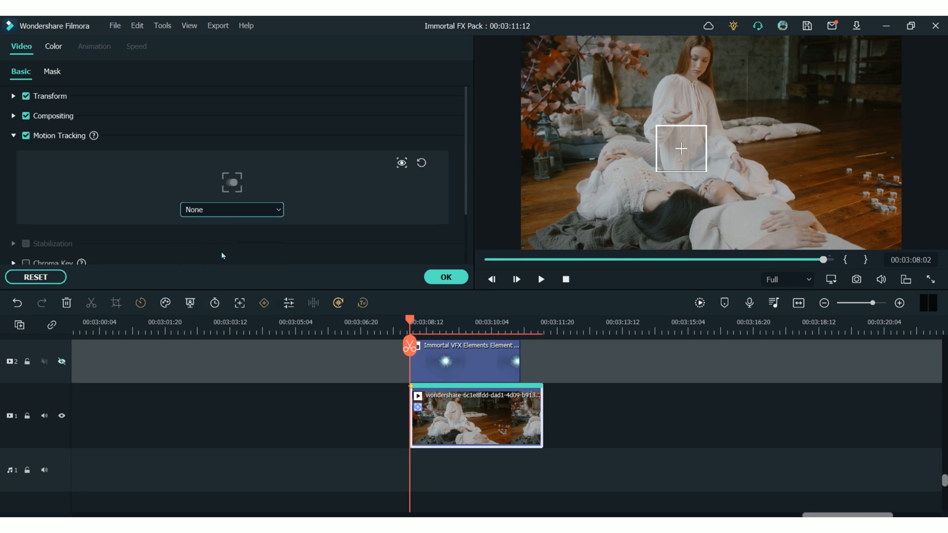